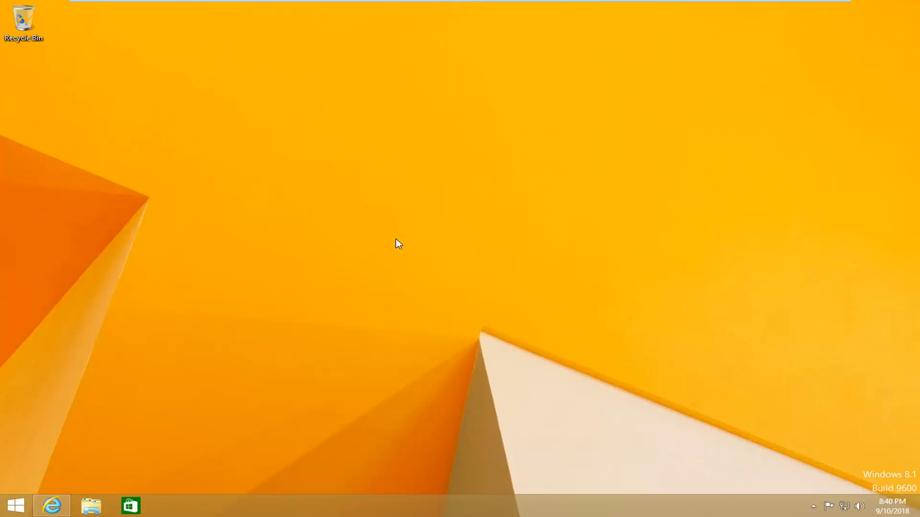
Launch Internet Explorer and search Google for 'google chrome'.
{"action": "left_click", "coordinate": [51, 506]}
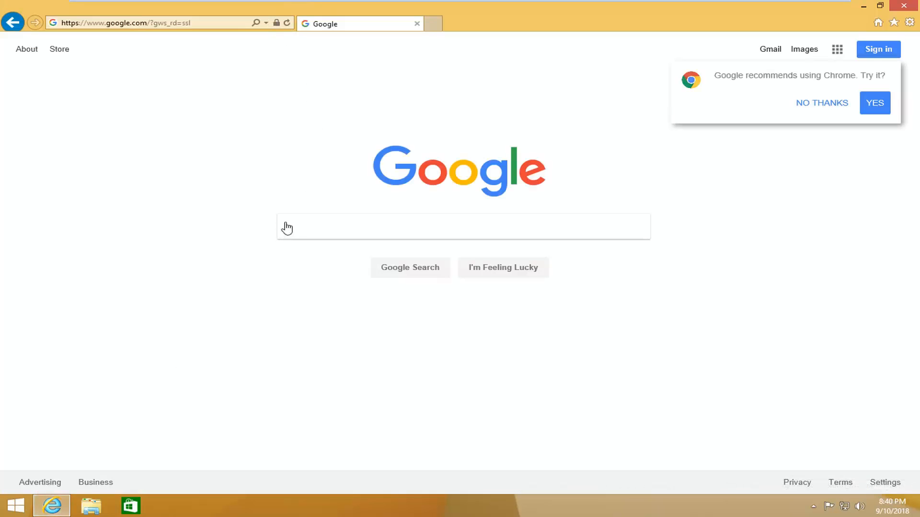
{"action": "type", "text": "chrome"}
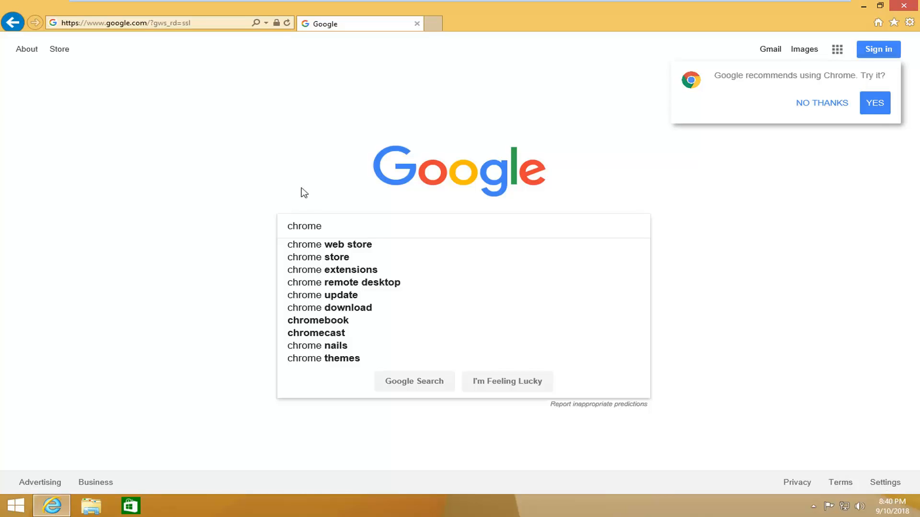
{"action": "type", "text": "google"}
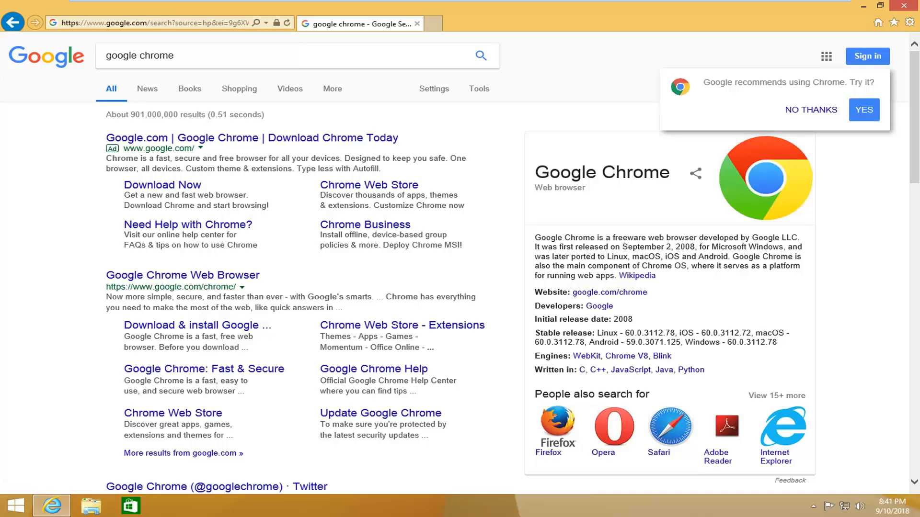
From the Google Chrome result, download Chrome with usage statistics unchecked and Accept and Install.
{"action": "left_click", "coordinate": [182, 275]}
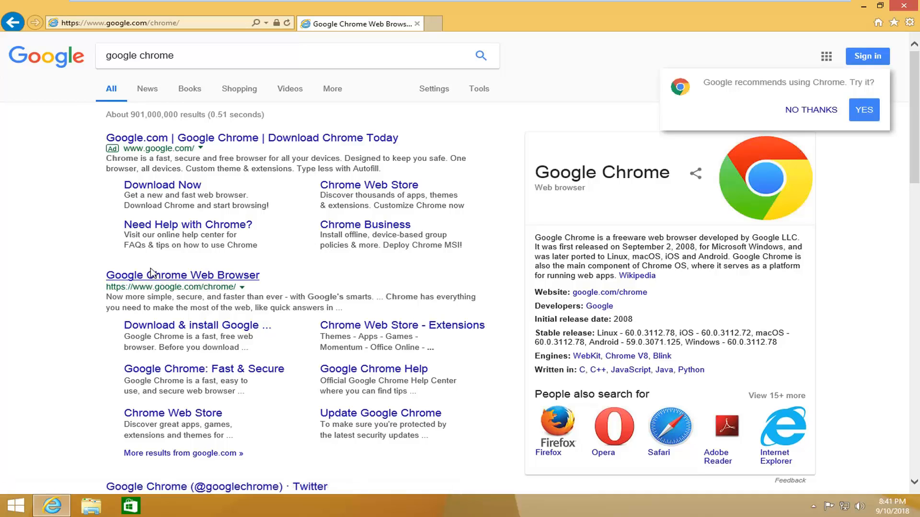
{"action": "left_click", "coordinate": [183, 275]}
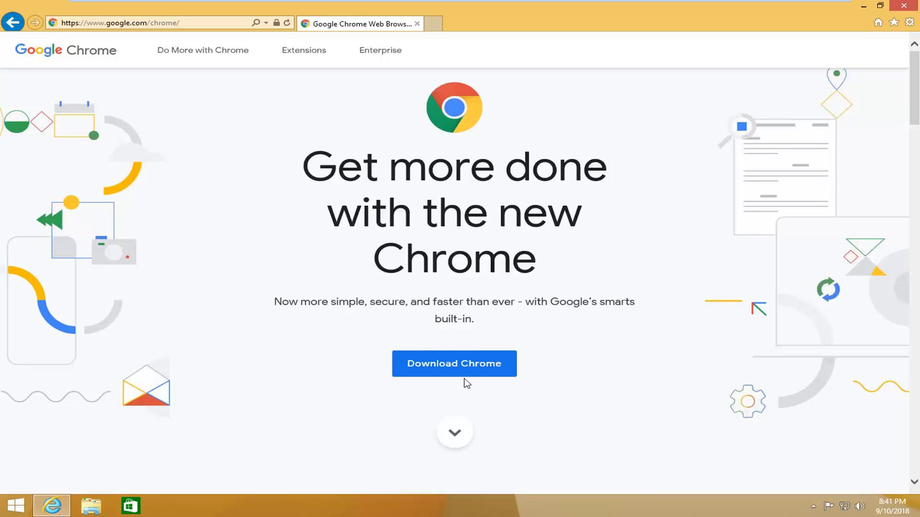
{"action": "left_click", "coordinate": [454, 364]}
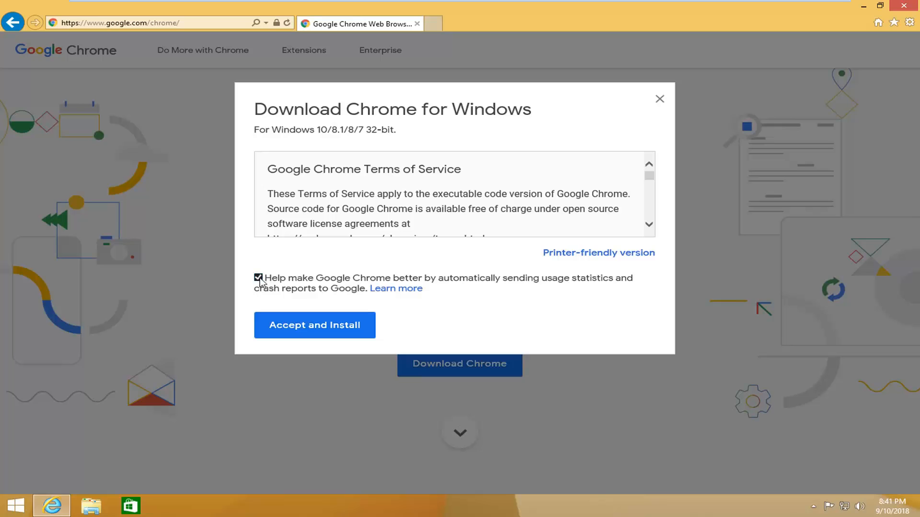
{"action": "left_click", "coordinate": [258, 278]}
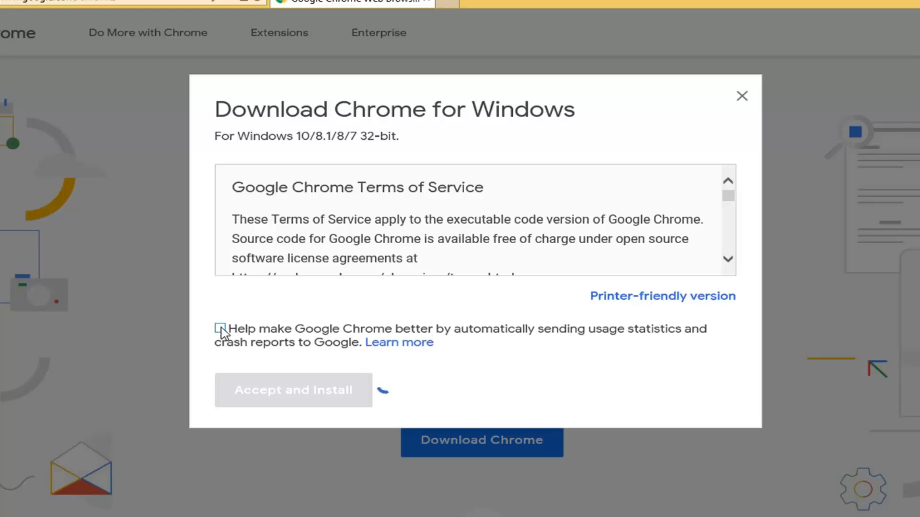
{"action": "left_click", "coordinate": [293, 390]}
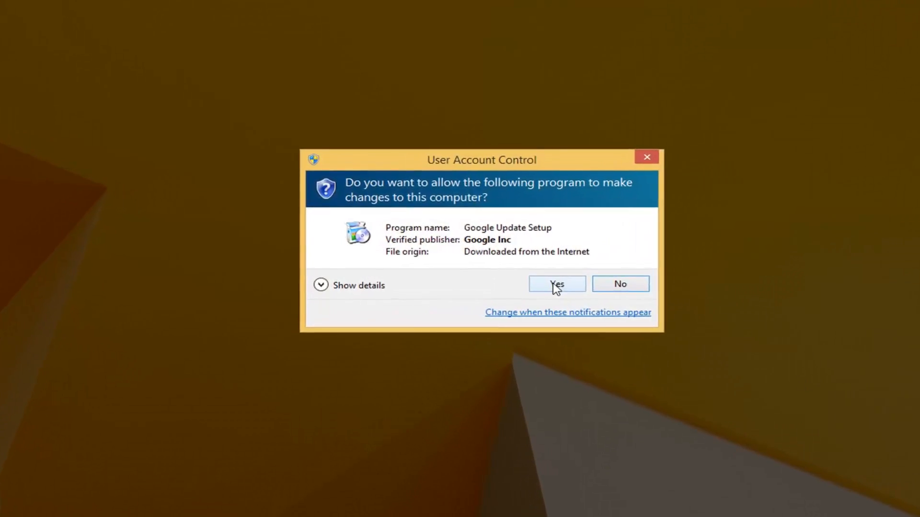
{"action": "left_click", "coordinate": [556, 284]}
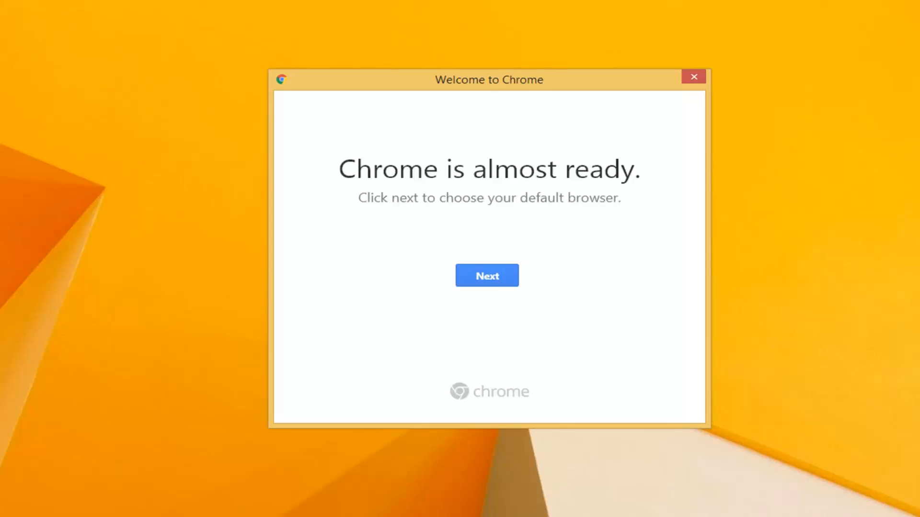
{"action": "mouse_move", "coordinate": [393, 203]}
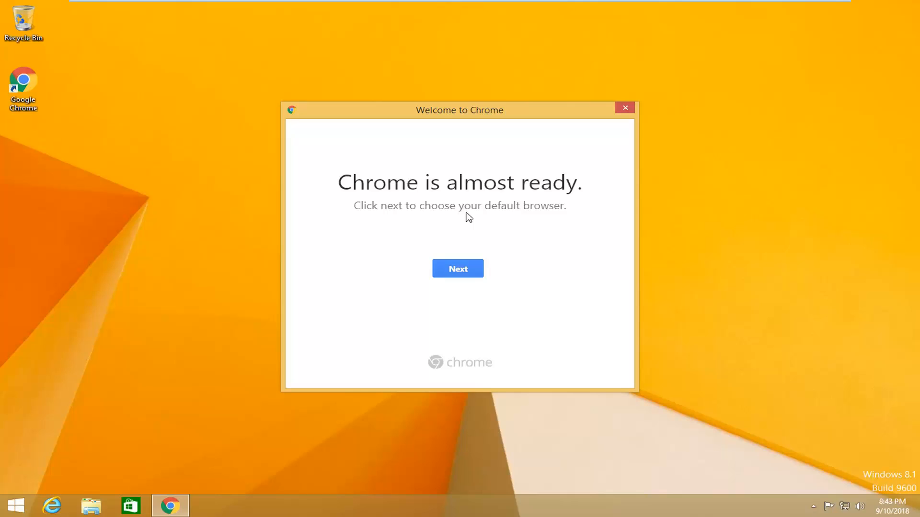
{"action": "mouse_move", "coordinate": [461, 270]}
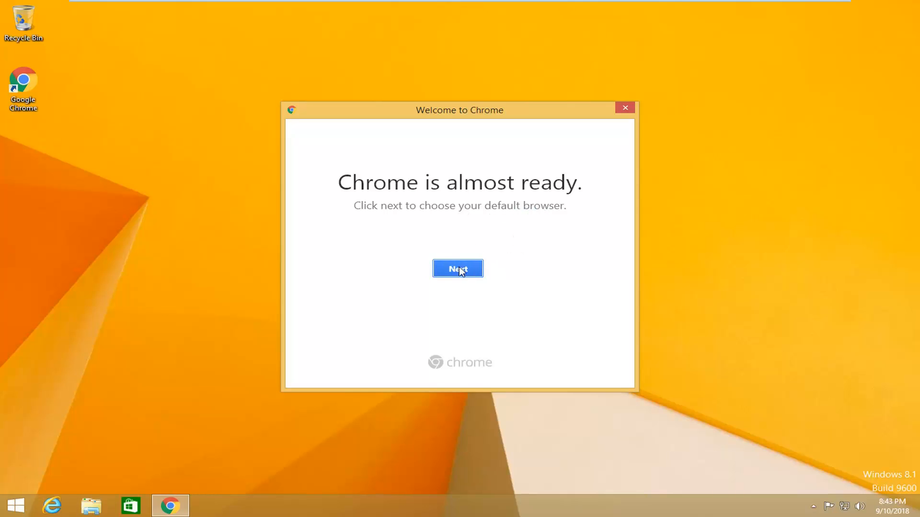
{"action": "mouse_move", "coordinate": [504, 242]}
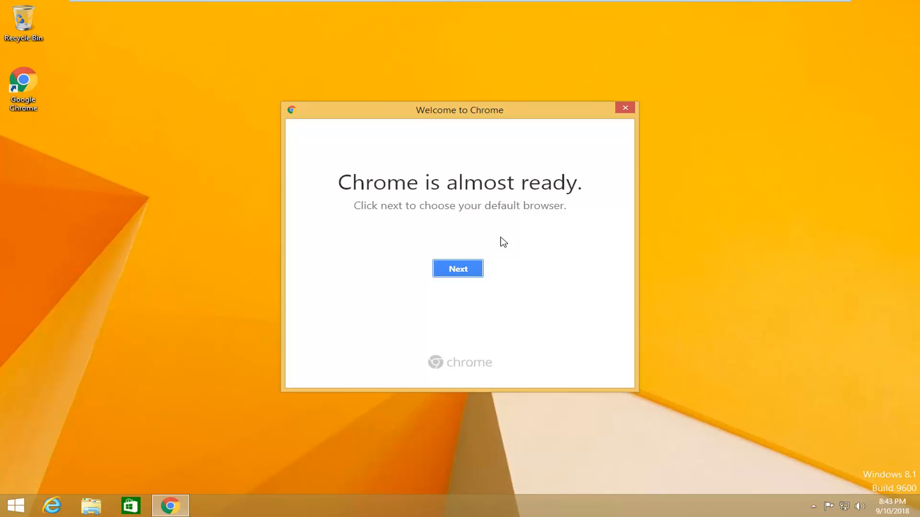
{"action": "mouse_move", "coordinate": [629, 115]}
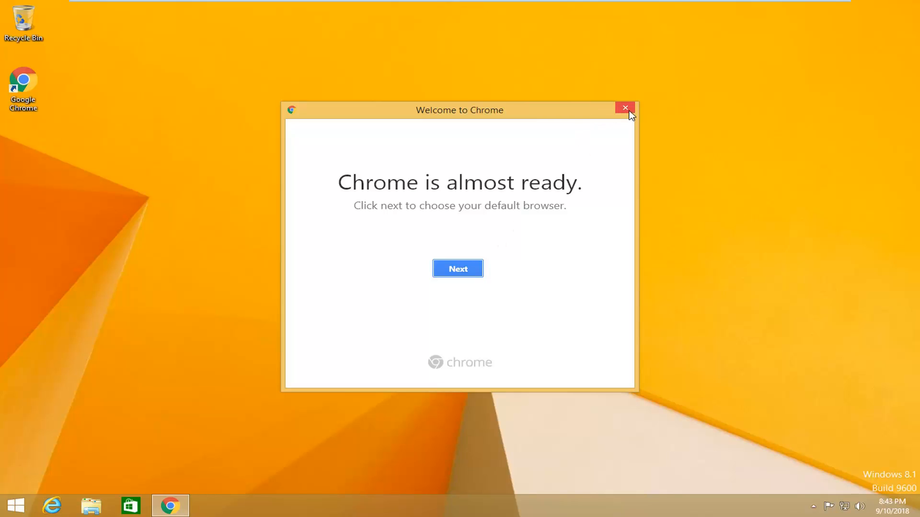
Dismiss the default-browser prompt, maximize Chrome, and choose No thanks to signing in.
{"action": "left_click", "coordinate": [458, 268]}
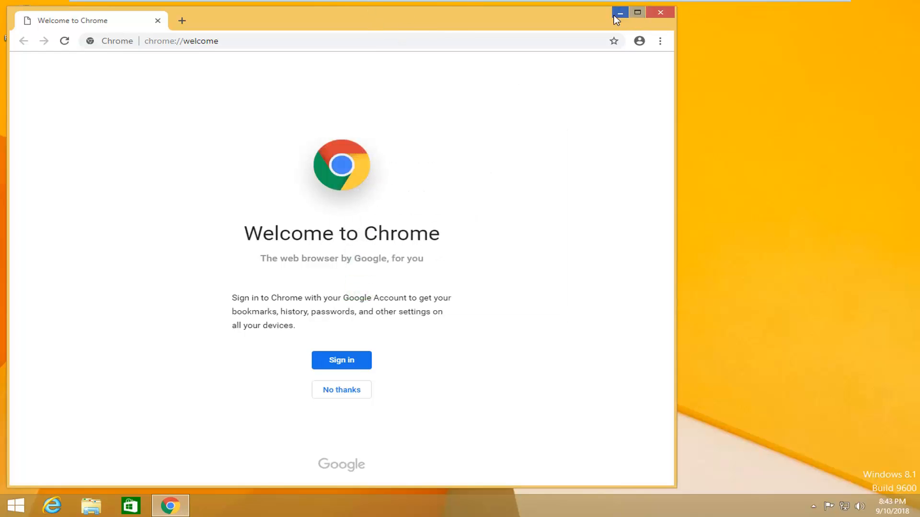
{"action": "left_click", "coordinate": [638, 13]}
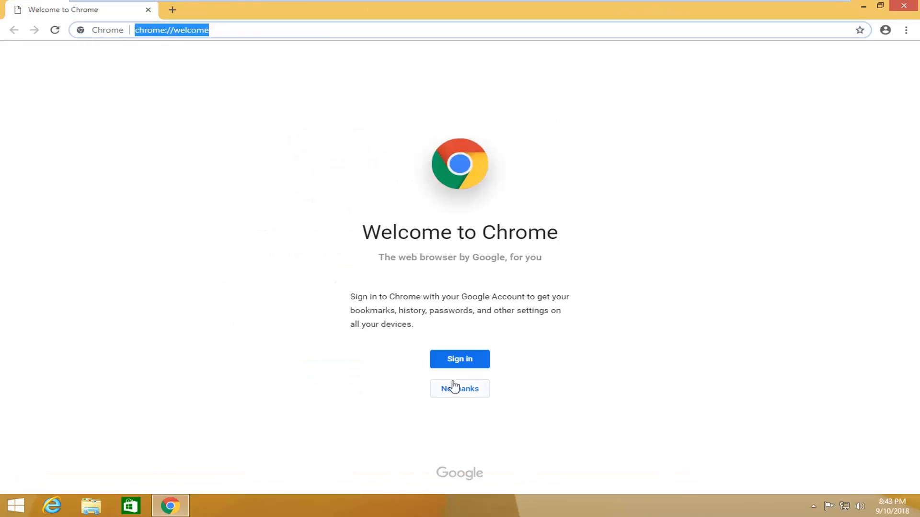
{"action": "left_click", "coordinate": [460, 389]}
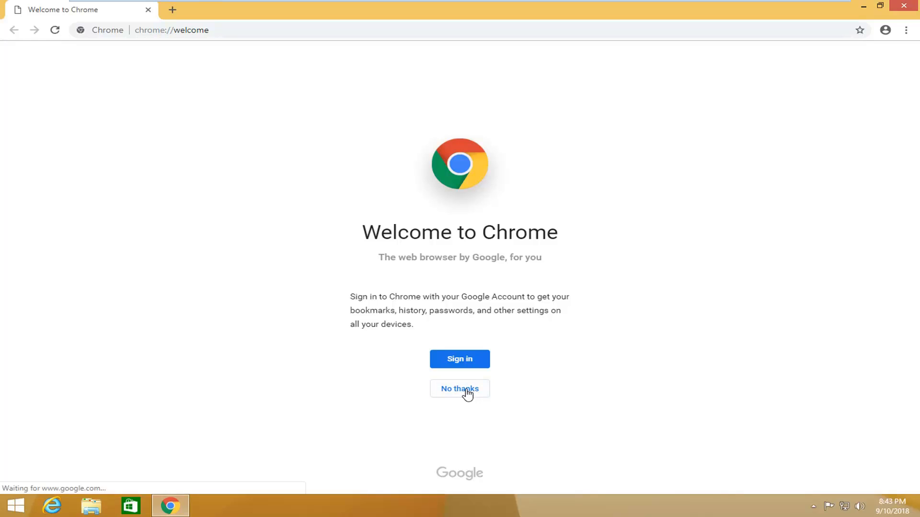